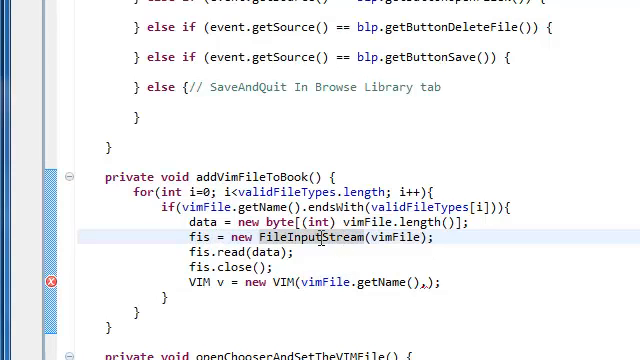
Pass the read bytes 'data' as the second argument of new VIM(vimFile.getName(), data).
{"action": "double_click", "coordinate": [320, 238]}
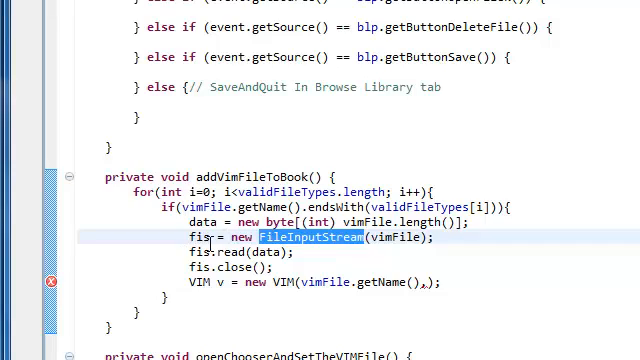
{"action": "left_click", "coordinate": [312, 238]}
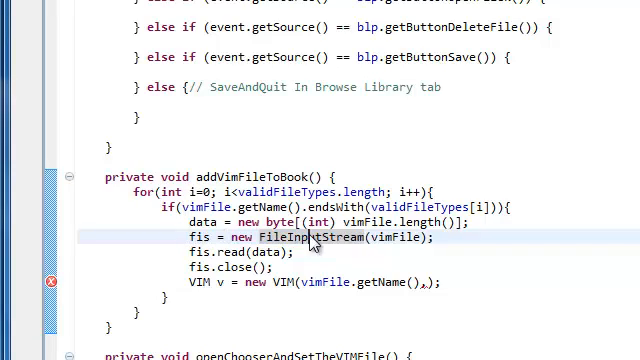
{"action": "scroll", "scroll_direction": "up", "scroll_amount": 3}
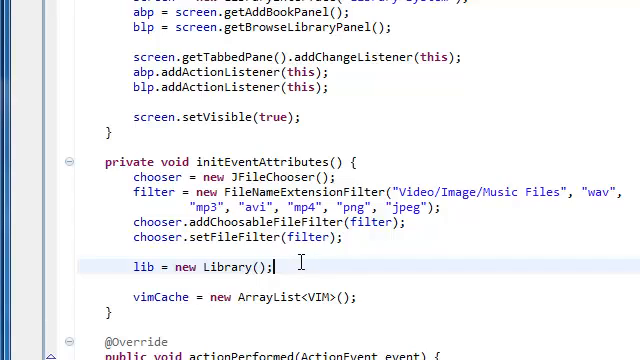
{"action": "scroll", "scroll_direction": "down", "scroll_amount": 3}
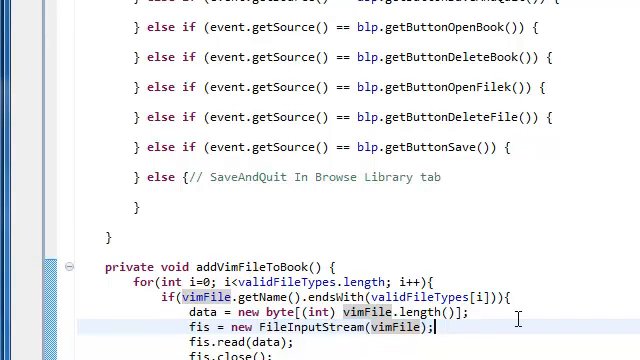
{"action": "scroll", "scroll_direction": "down", "scroll_amount": 3}
{"action": "type", "text": "VIM v = new VIM(vimFile.getName(),);"}
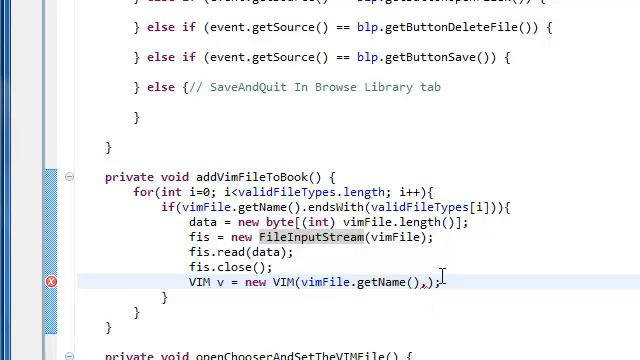
{"action": "type", "text": "data"}
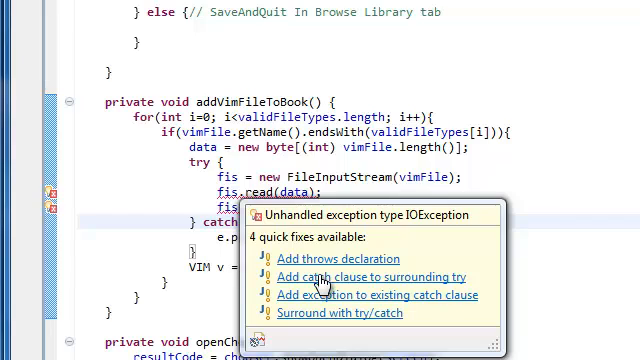
Add an IOException catch clause to the surrounding try and select its generated TODO comment.
{"action": "left_click", "coordinate": [376, 276]}
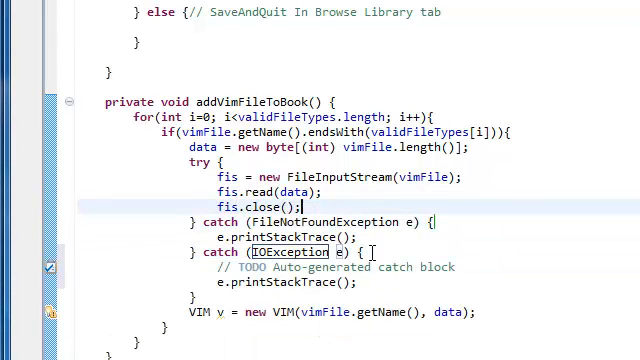
{"action": "double_click", "coordinate": [330, 268]}
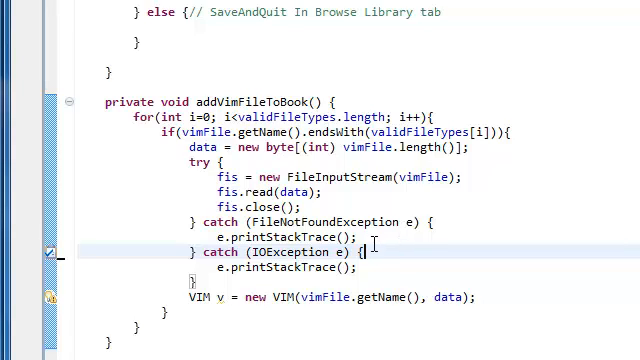
Delete the TODO comments and e.printStackTrace() calls, leaving both catch blocks empty.
{"action": "double_click", "coordinate": [278, 236]}
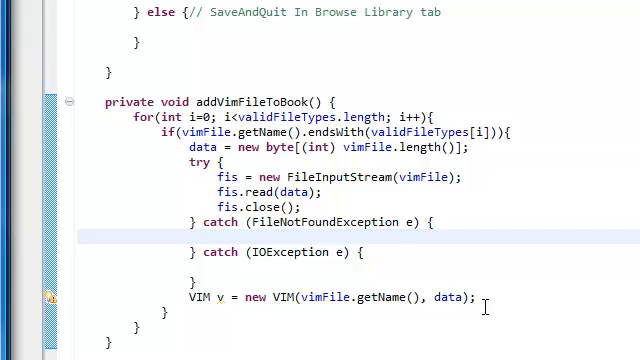
{"action": "scroll", "scroll_direction": "up", "scroll_amount": 3}
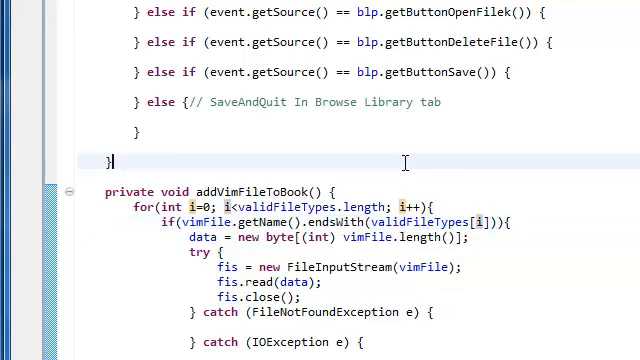
{"action": "scroll", "scroll_direction": "down", "scroll_amount": 3}
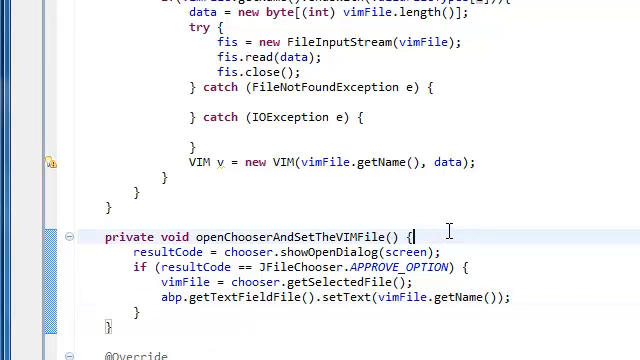
{"action": "scroll", "scroll_direction": "up", "scroll_amount": 3}
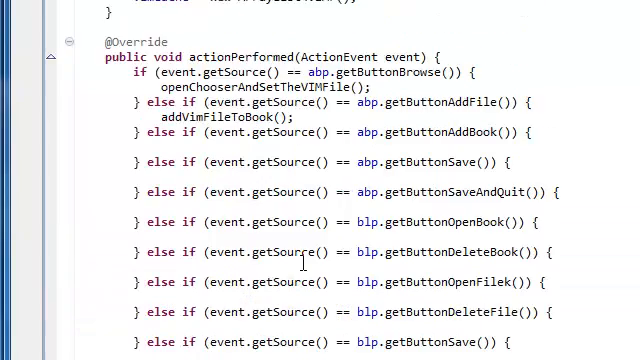
Declare 'private JOptionPane dlg;' below the vimFile field in LibrarySystem.
{"action": "scroll", "scroll_direction": "up", "scroll_amount": 3}
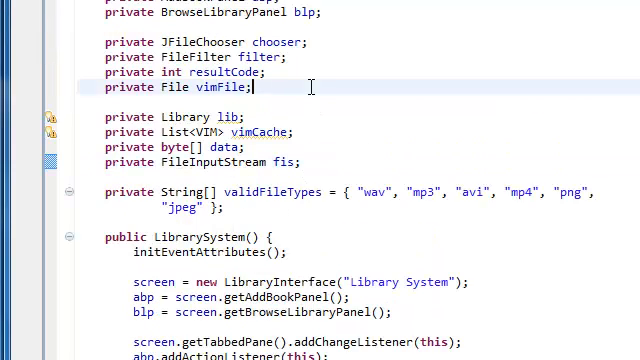
{"action": "type", "text": "priv"}
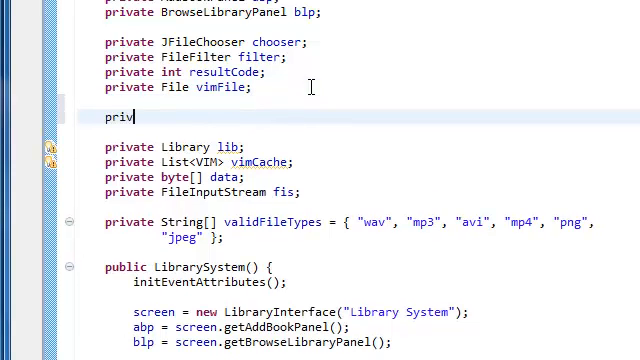
{"action": "type", "text": "ate"}
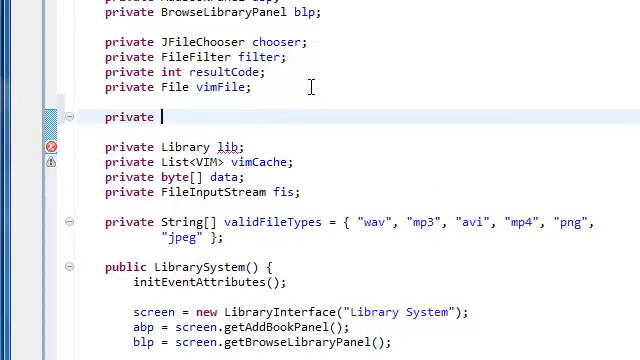
{"action": "type", "text": "JOption"}
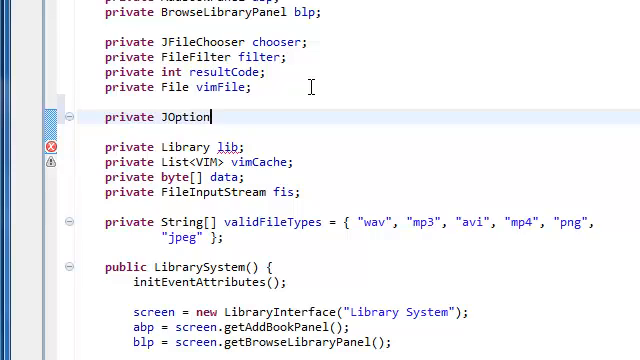
{"action": "type", "text": "Pane"}
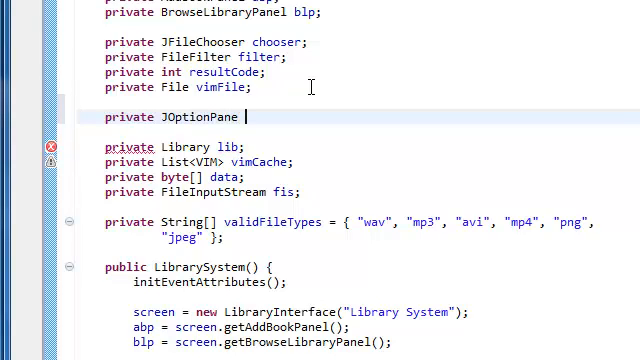
{"action": "type", "text": "dlg"}
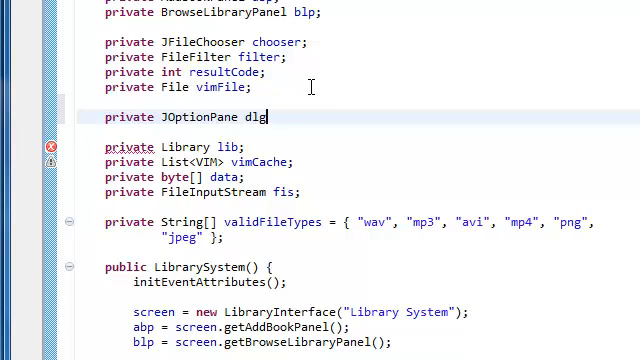
{"action": "type", "text": ";"}
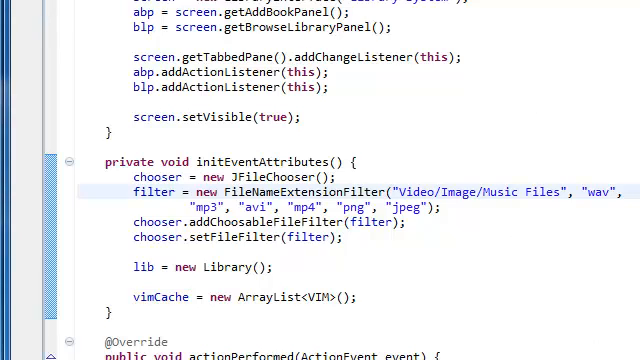
{"action": "scroll", "scroll_direction": "down", "scroll_amount": 3}
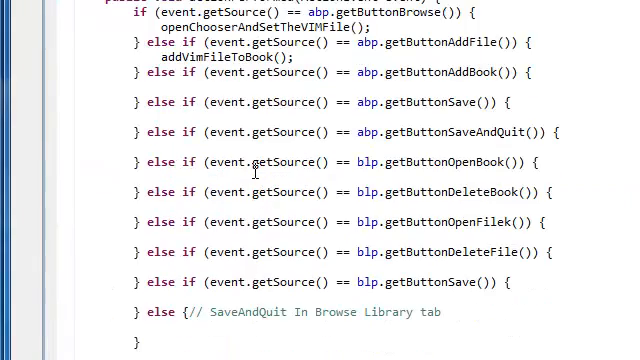
{"action": "scroll", "scroll_direction": "down", "scroll_amount": 3}
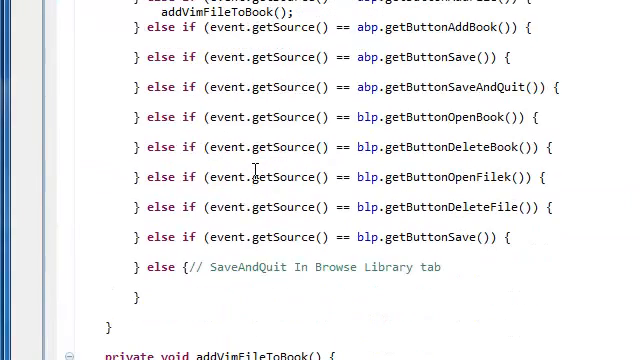
{"action": "scroll", "scroll_direction": "down", "scroll_amount": 3}
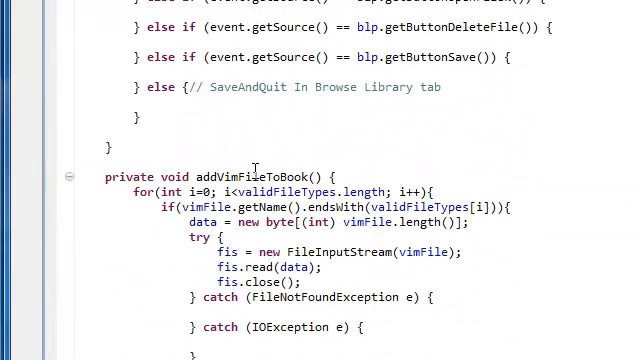
{"action": "scroll", "scroll_direction": "down", "scroll_amount": 3}
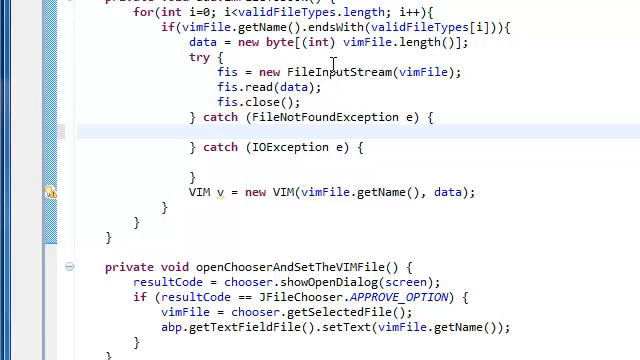
{"action": "mouse_move", "coordinate": [330, 72]}
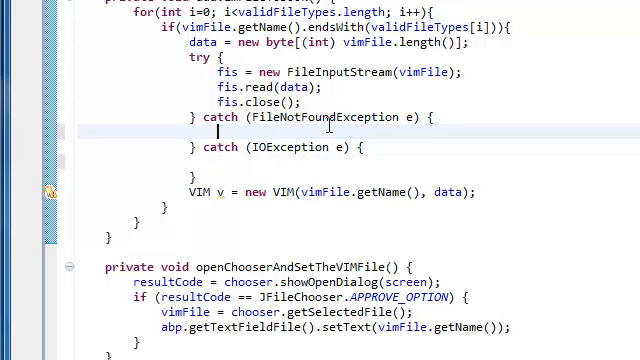
{"action": "type", "text": "/"}
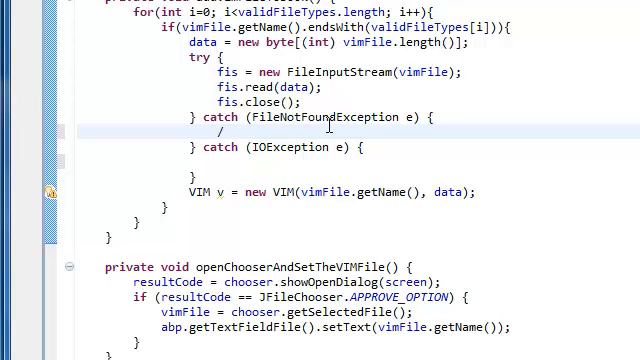
{"action": "type", "text": "/ \""}
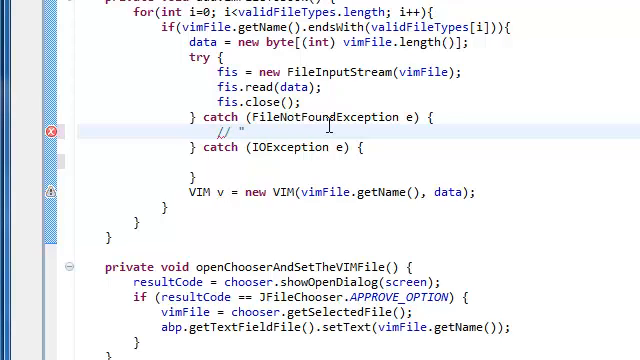
{"action": "type", "text": "File not"}
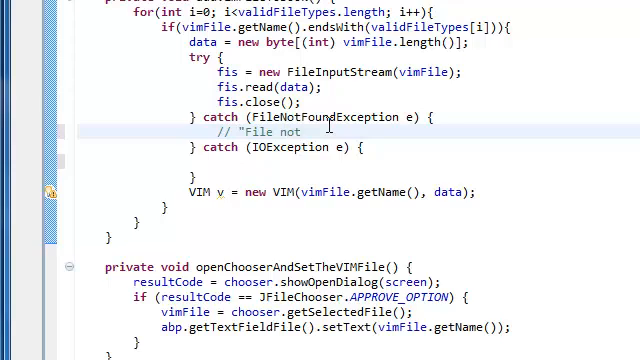
{"action": "type", "text": "found!\""}
{"action": "left_click", "coordinate": [412, 160]}
{"action": "type", "text": "/"}
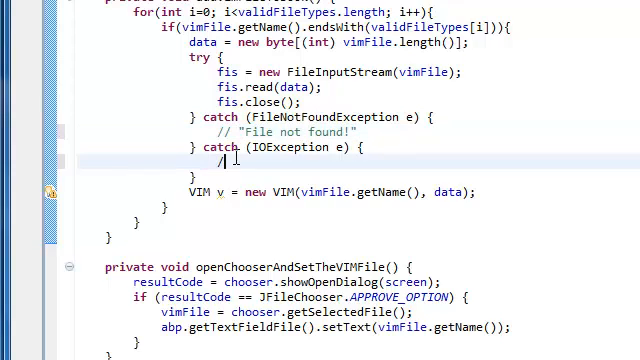
{"action": "type", "text": "Error reading file!\""}
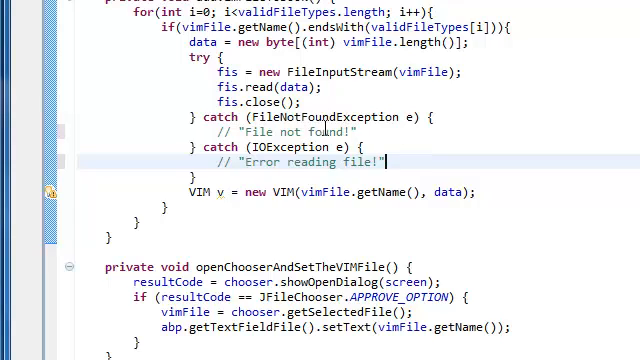
{"action": "left_click", "coordinate": [368, 132]}
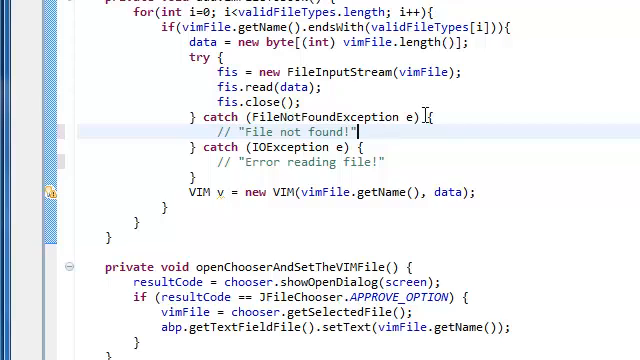
{"action": "key", "text": "Return"}
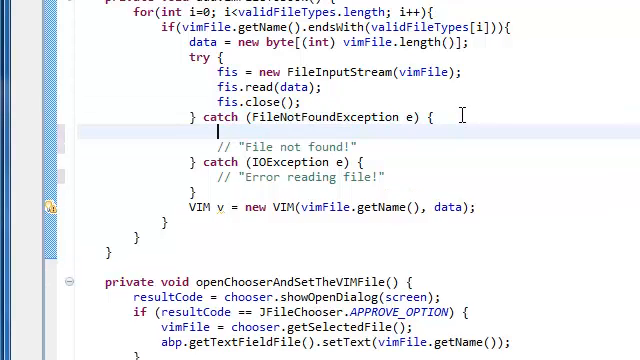
{"action": "type", "text": "j"}
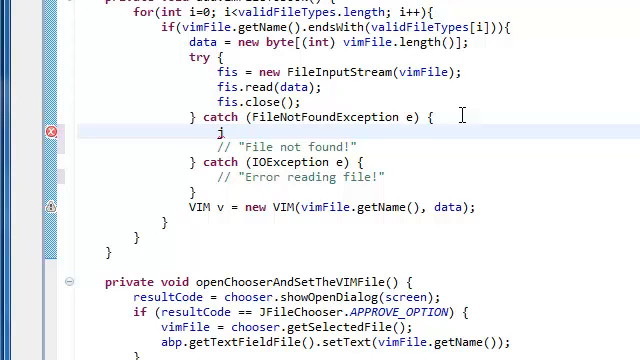
{"action": "type", "text": "ava"}
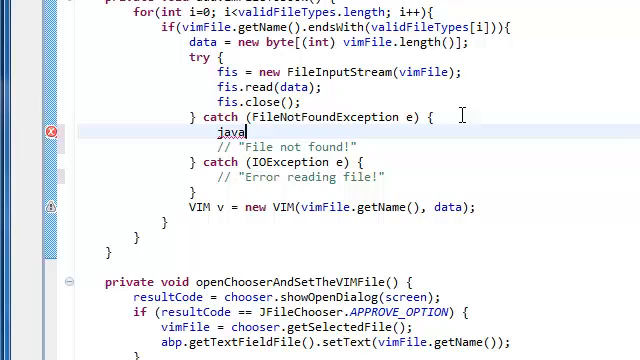
{"action": "key", "text": "BackSpace"}
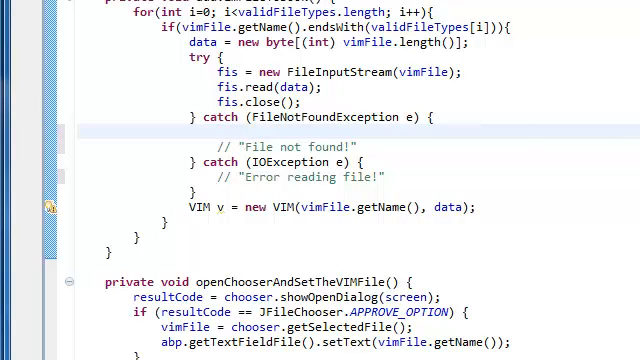
{"action": "scroll", "scroll_direction": "up", "scroll_amount": 3}
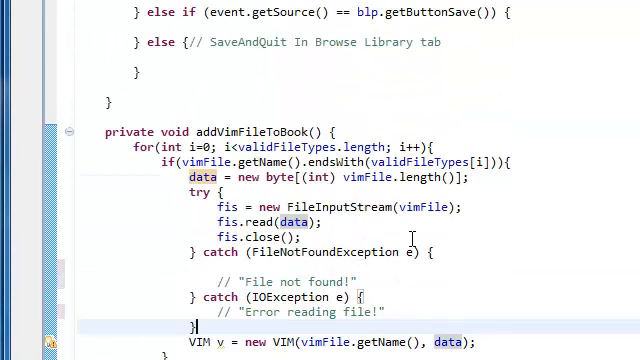
{"action": "scroll", "scroll_direction": "down", "scroll_amount": 3}
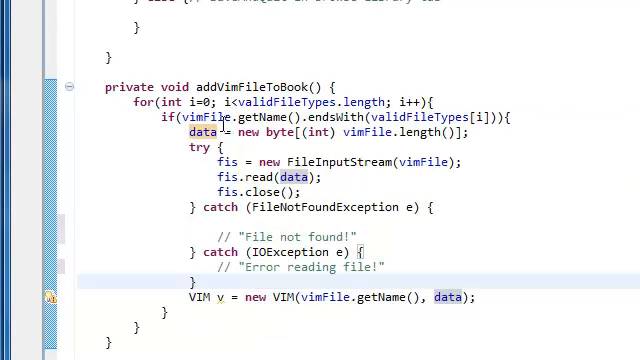
{"action": "mouse_move", "coordinate": [204, 116]}
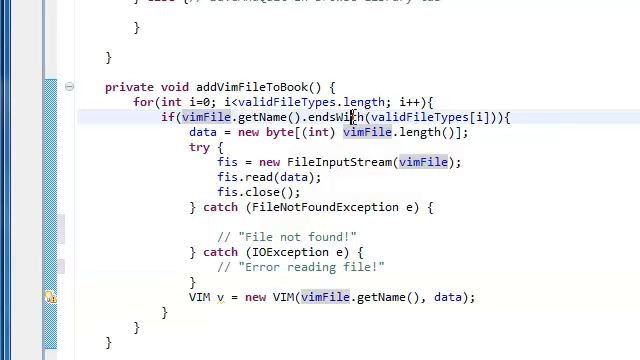
{"action": "double_click", "coordinate": [326, 116]}
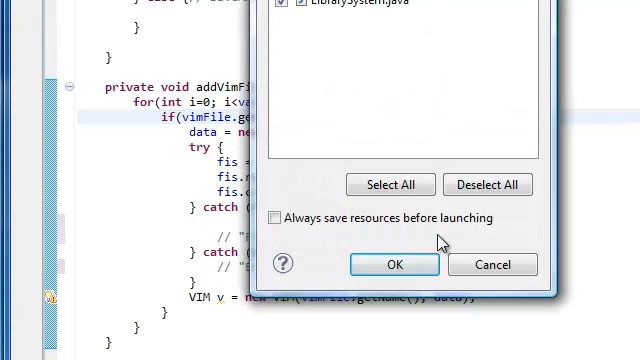
{"action": "left_click", "coordinate": [392, 264]}
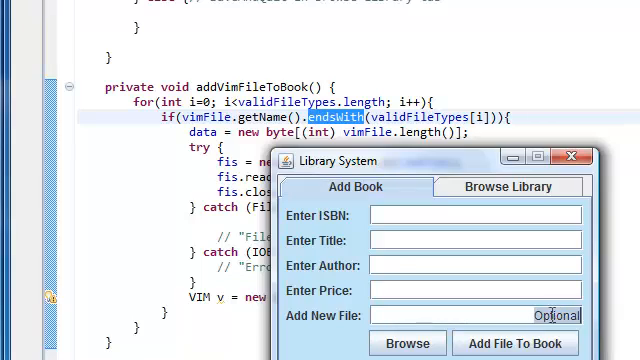
{"action": "mouse_move", "coordinate": [518, 336]}
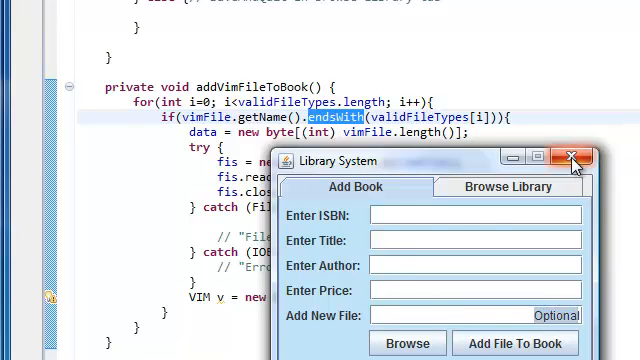
{"action": "left_click", "coordinate": [572, 158]}
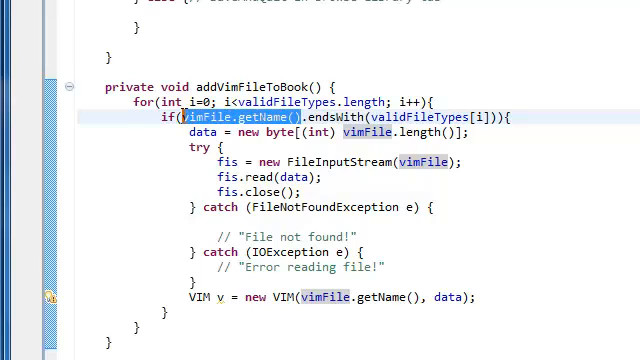
{"action": "mouse_move", "coordinate": [250, 62]}
{"action": "type", "text": "abp"}
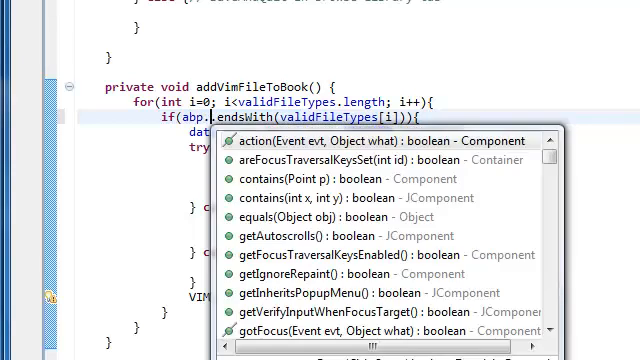
Make the if condition call endsWith on abp.getTextFieldFile().getText() instead of vimFile.getName().
{"action": "type", "text": "getTextFieldFile().getText("}
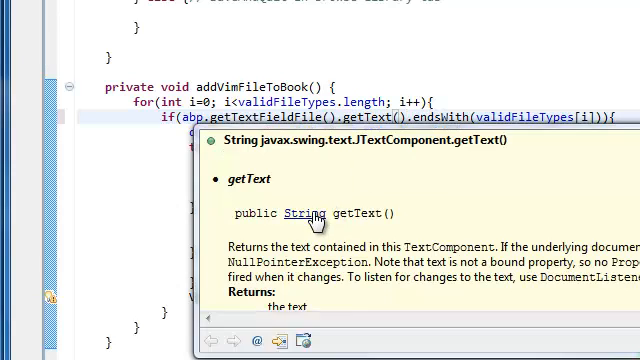
{"action": "mouse_move", "coordinate": [302, 212]}
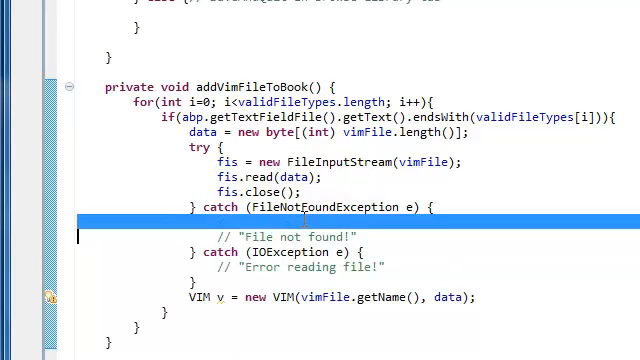
{"action": "mouse_move", "coordinate": [328, 206]}
{"action": "type", "text": "dlg."}
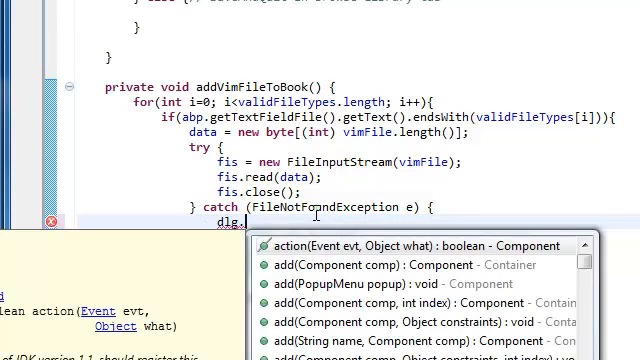
Have the FileNotFoundException catch call dlg.showMessageDialog(screen, "File not found!") in place of the comment.
{"action": "type", "text": "showMessageDialog(arg0, arg1"}
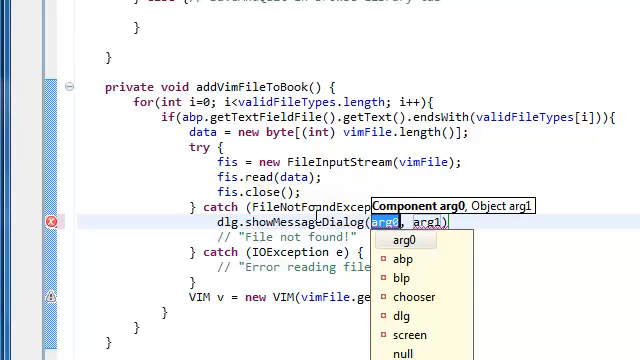
{"action": "left_click", "coordinate": [416, 334]}
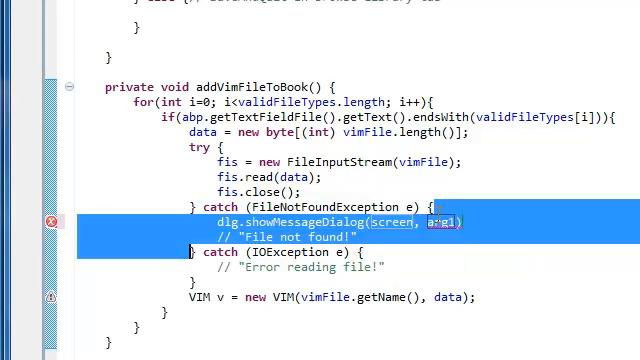
{"action": "left_click", "coordinate": [290, 236]}
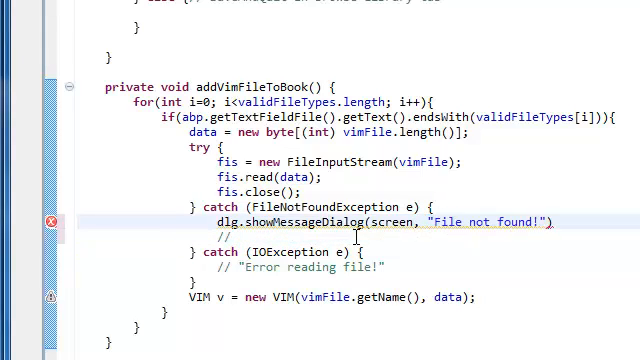
{"action": "left_click", "coordinate": [210, 236]}
{"action": "type", "text": ";"}
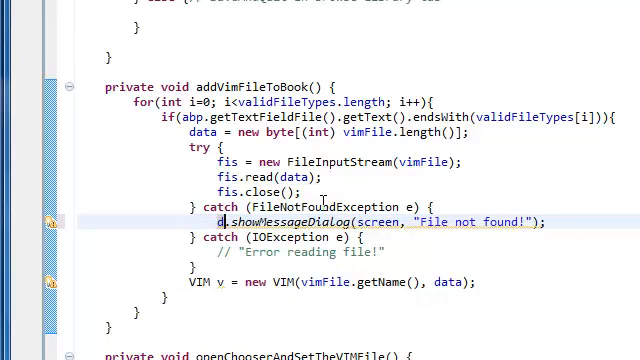
Replace dlg with JOptionPane before .showMessageDialog and check the field declarations above.
{"action": "type", "text": "J"}
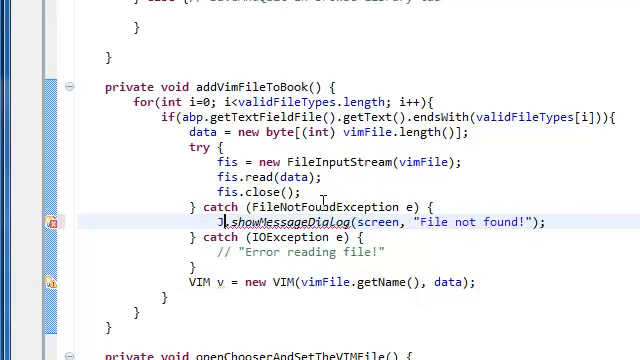
{"action": "type", "text": "OptionPane"}
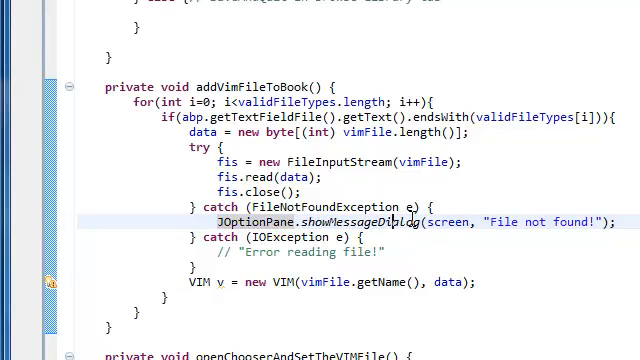
{"action": "scroll", "scroll_direction": "up", "scroll_amount": 3}
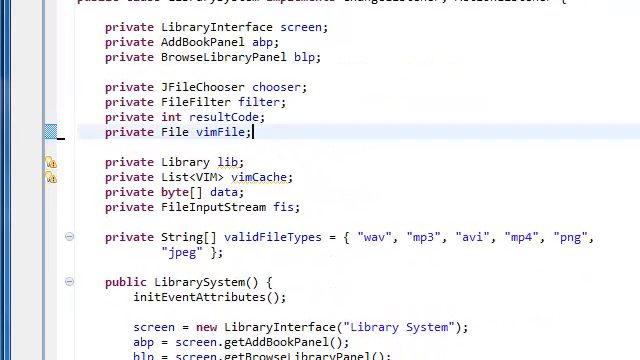
{"action": "scroll", "scroll_direction": "down", "scroll_amount": 3}
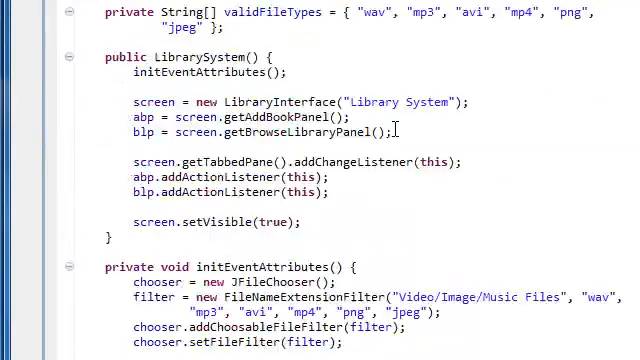
{"action": "scroll", "scroll_direction": "down", "scroll_amount": 3}
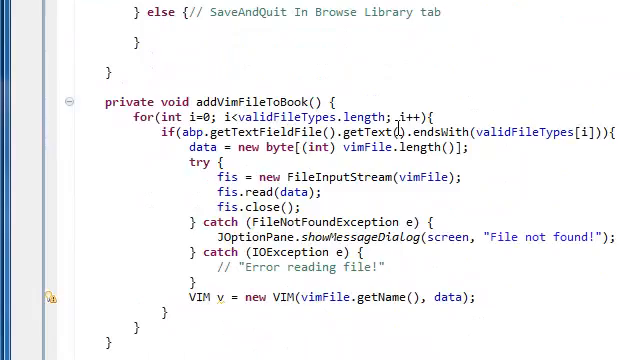
Copy the showMessageDialog line into the IOException catch with the message "Error reading file!".
{"action": "double_click", "coordinate": [300, 268]}
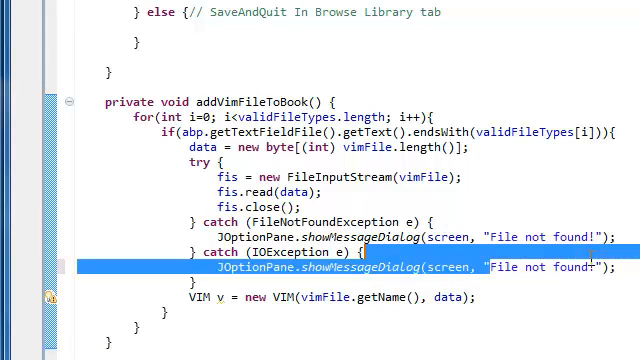
{"action": "type", "text": "Error!"}
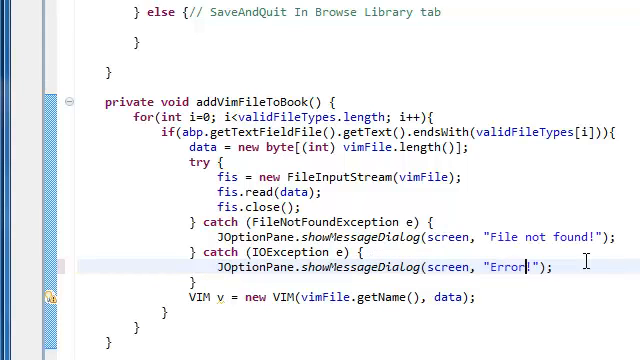
{"action": "type", "text": "reading"}
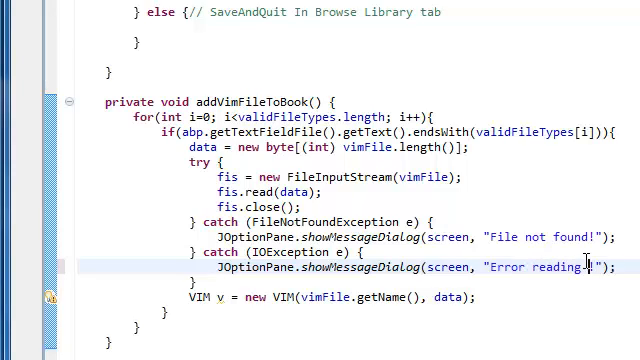
{"action": "type", "text": "file!!"}
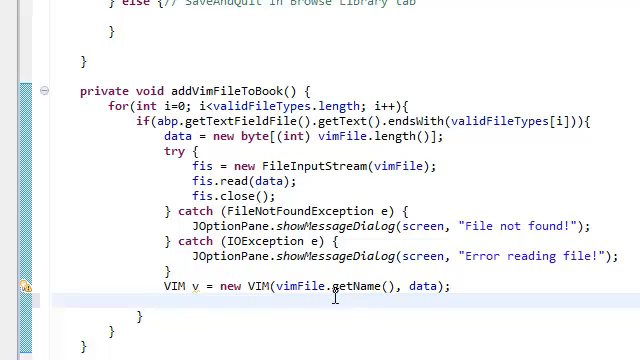
Add 'vimCache.add(v);' after the VIM creation, then run Library System, confirming the save-resources dialog.
{"action": "type", "text": "v"}
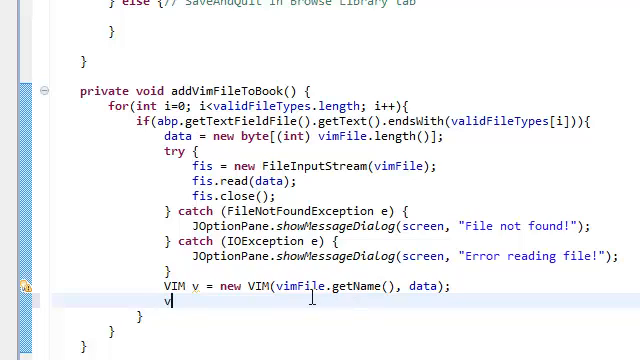
{"action": "type", "text": "imCha"}
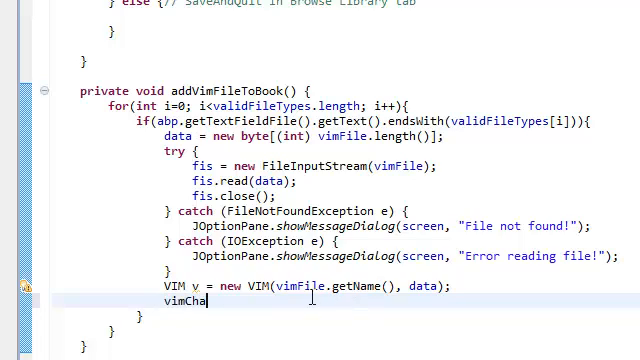
{"action": "type", "text": "che."}
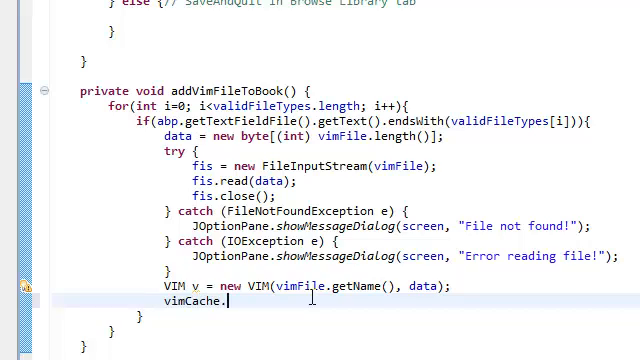
{"action": "type", "text": "add(v);"}
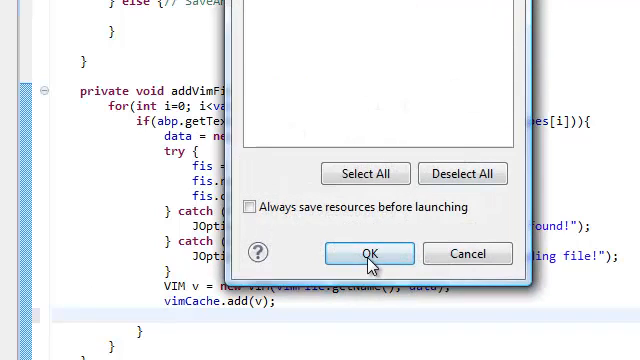
{"action": "left_click", "coordinate": [368, 252]}
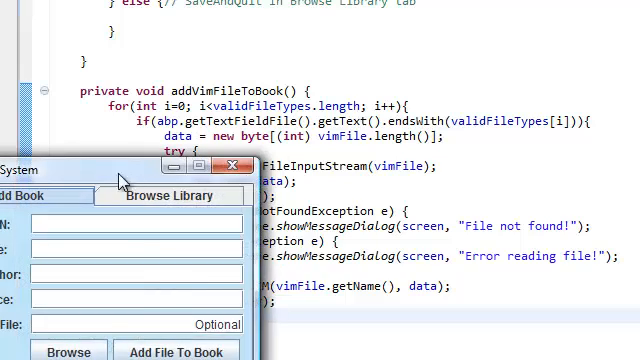